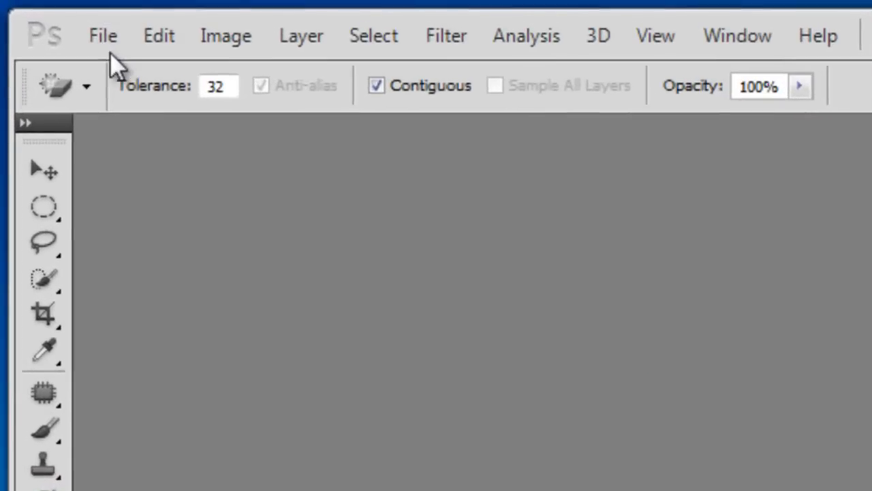
Open the Spiderman_Image picture from the Desktop.
click(103, 35)
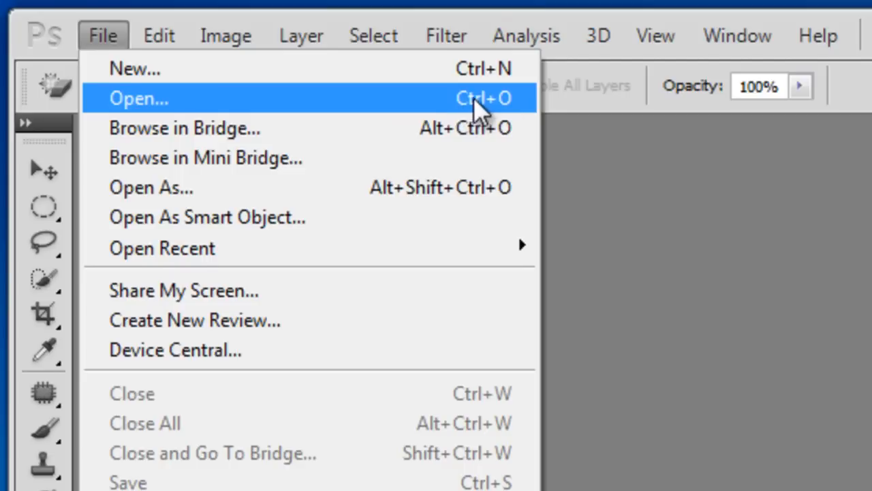
click(139, 98)
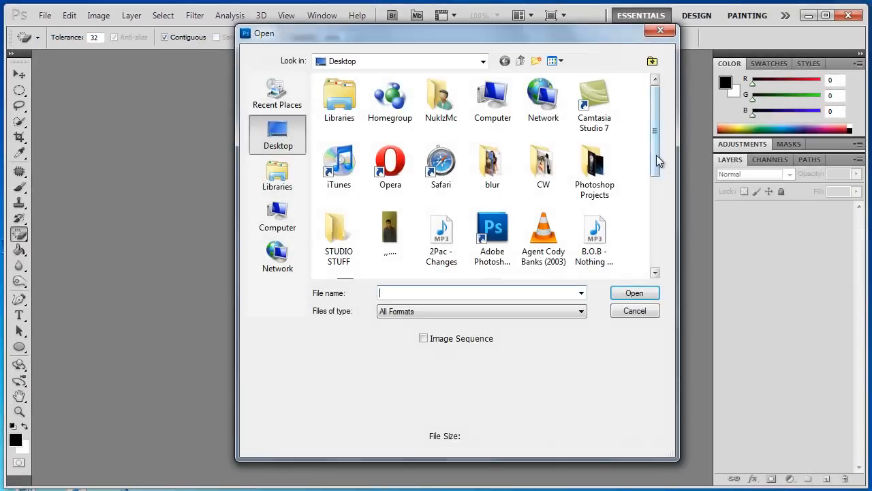
click(492, 178)
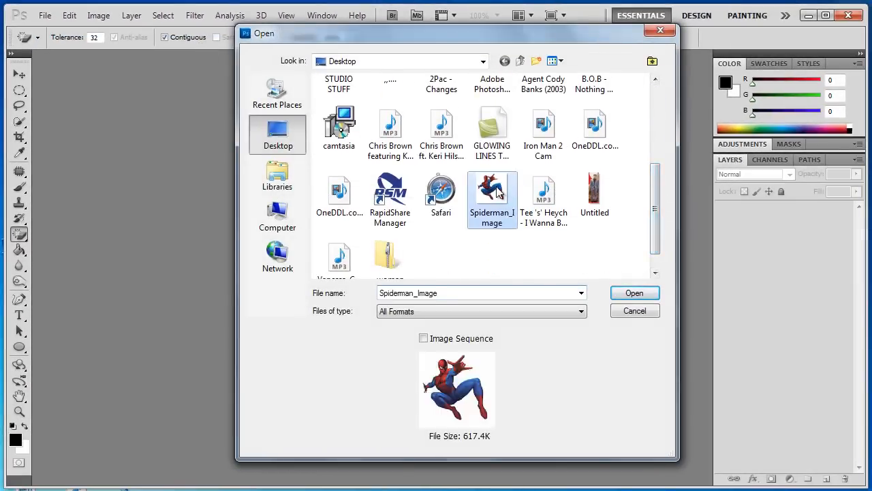
click(634, 293)
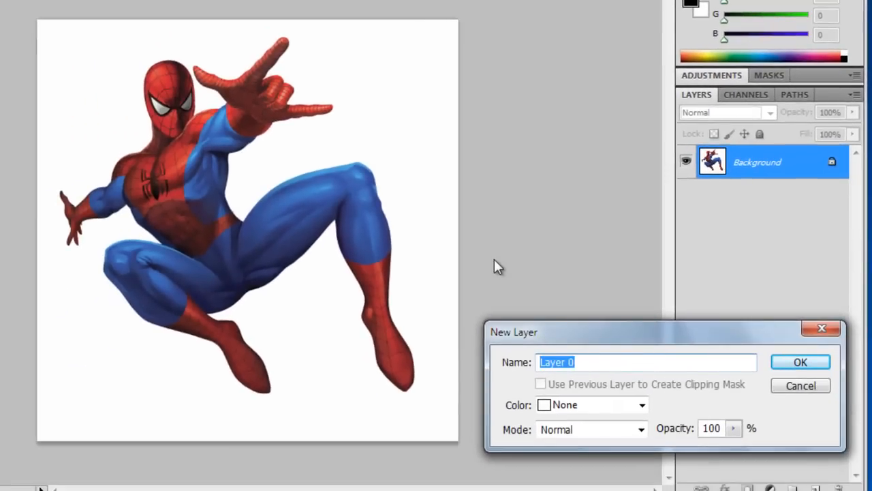
Rename the Background layer to 'Original' in the New Layer dialog.
text(Original)
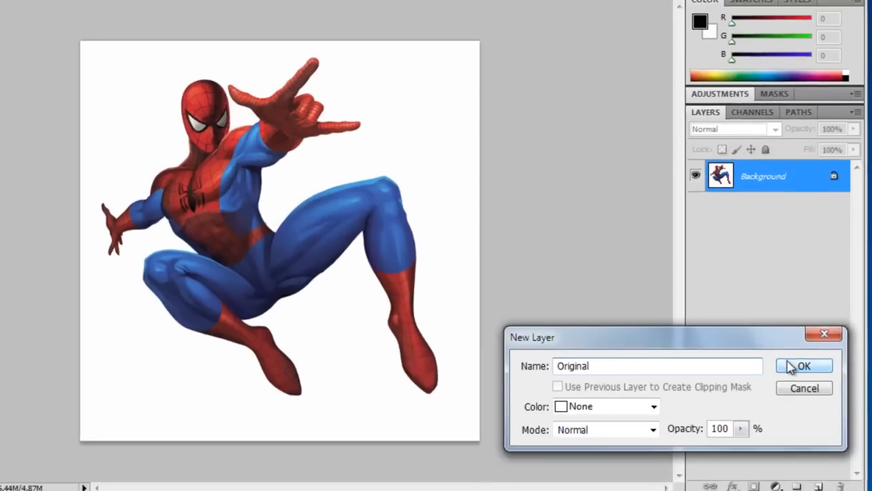
click(805, 366)
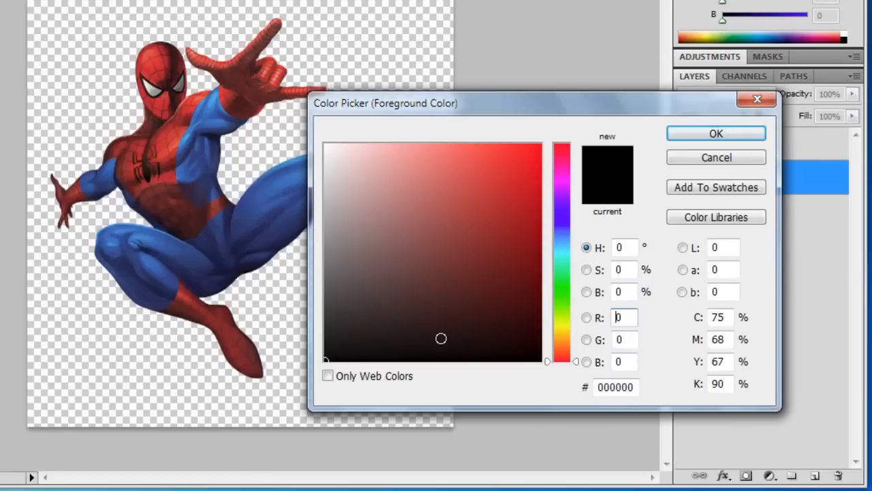
Confirm black as the foreground painting colour.
click(561, 241)
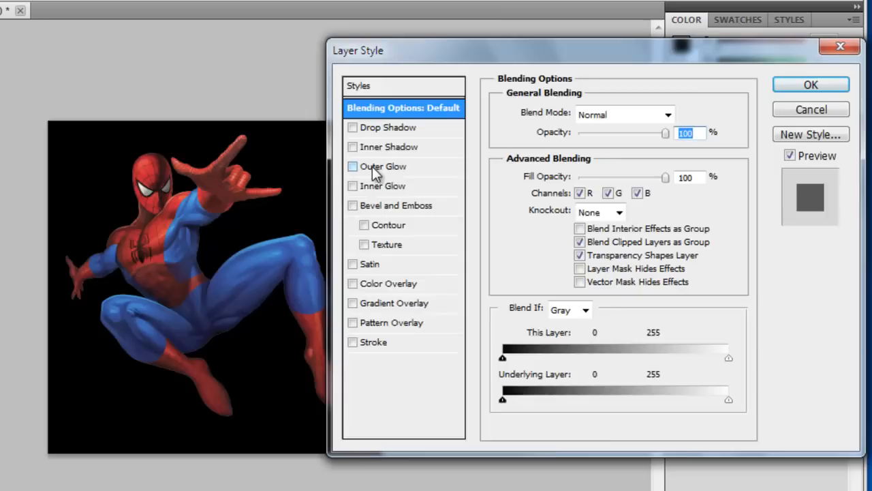
Turn on a cyan 67e8f4 Outer Glow and adjust its size to about 38 px.
click(382, 165)
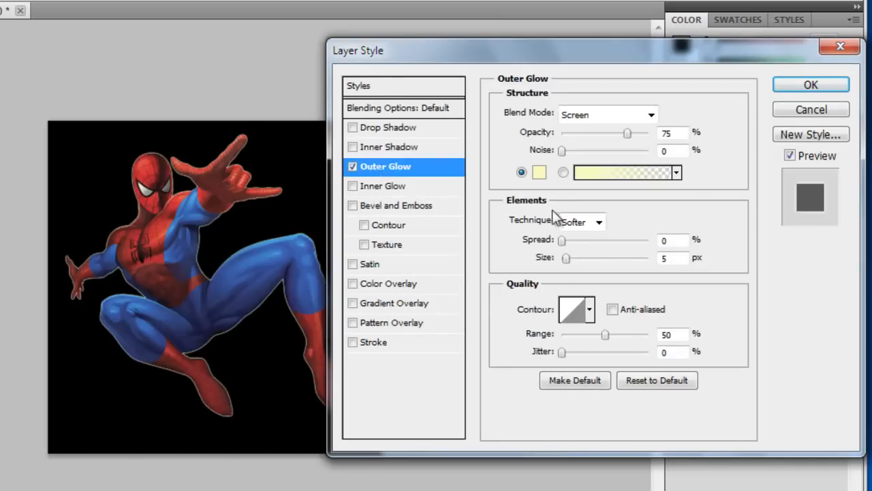
click(539, 171)
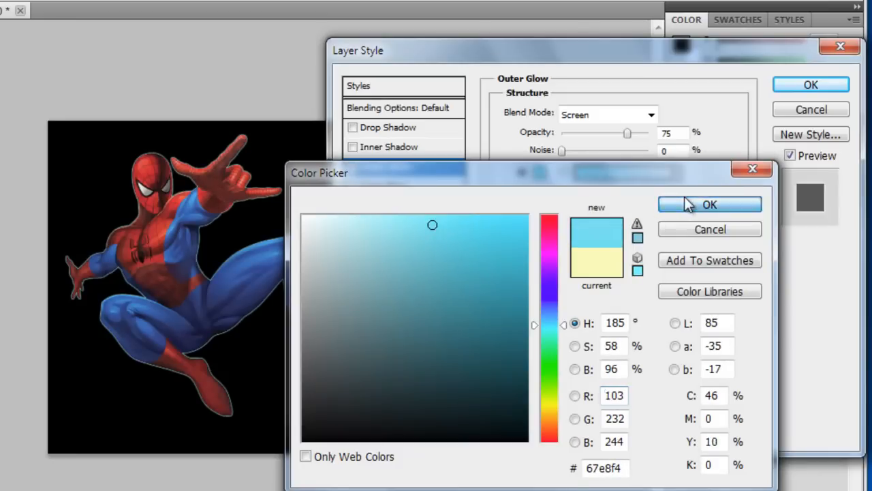
click(710, 203)
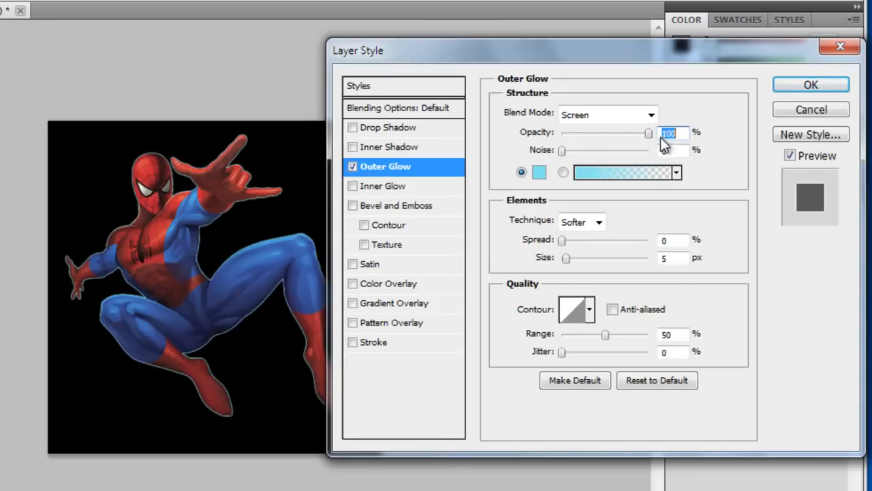
mouse_move(571, 264)
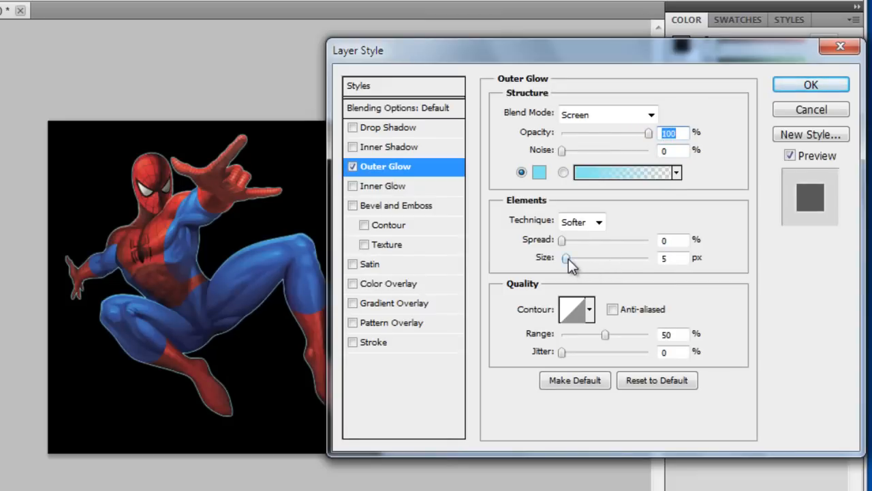
drag(566, 258, 580, 257)
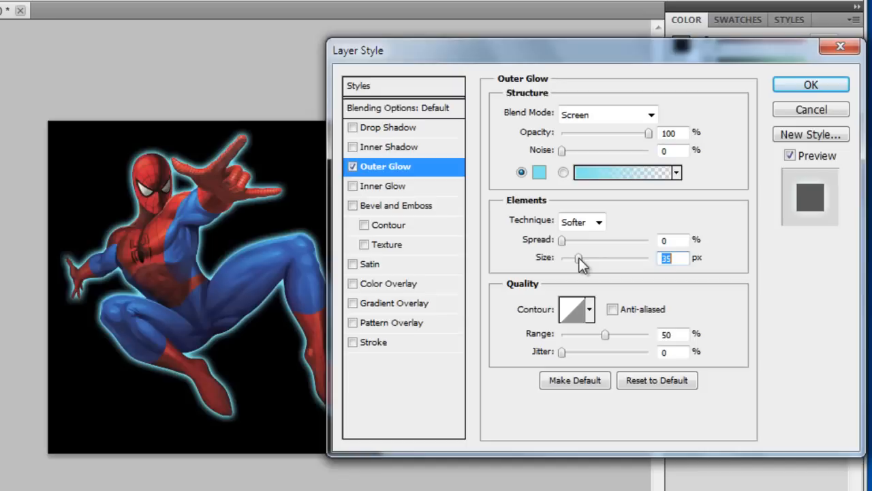
drag(579, 258, 596, 258)
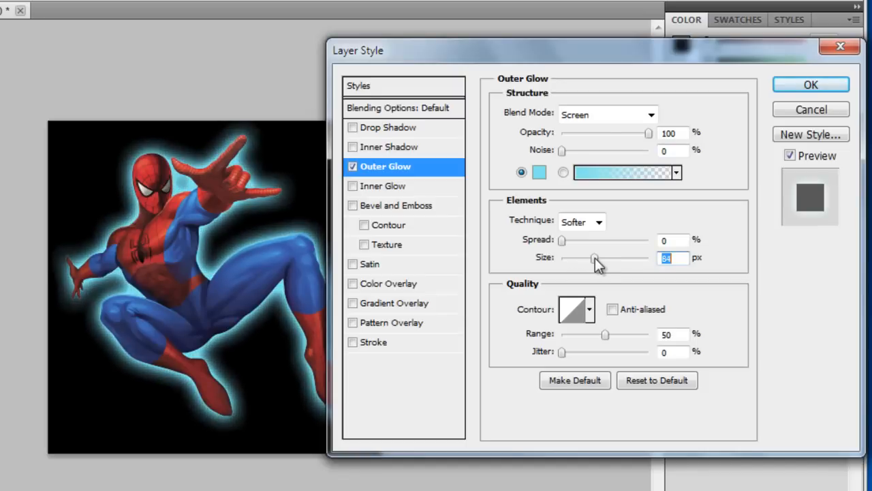
drag(597, 258, 609, 250)
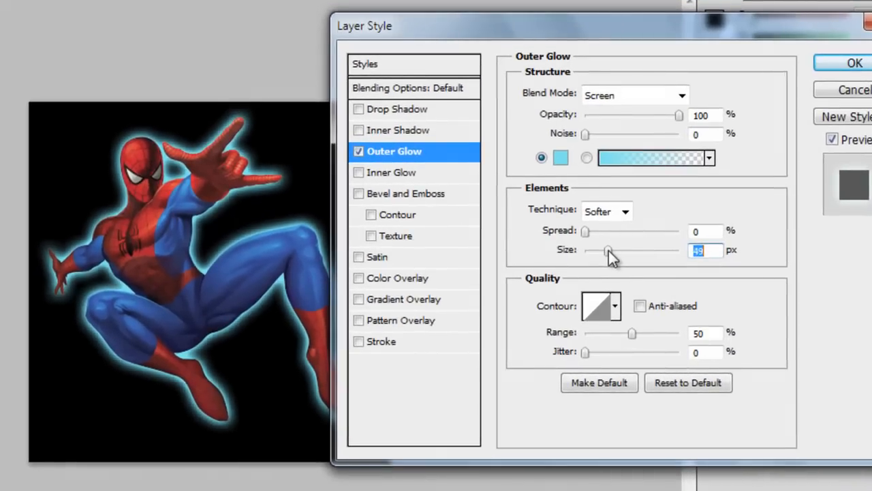
drag(610, 250, 603, 250)
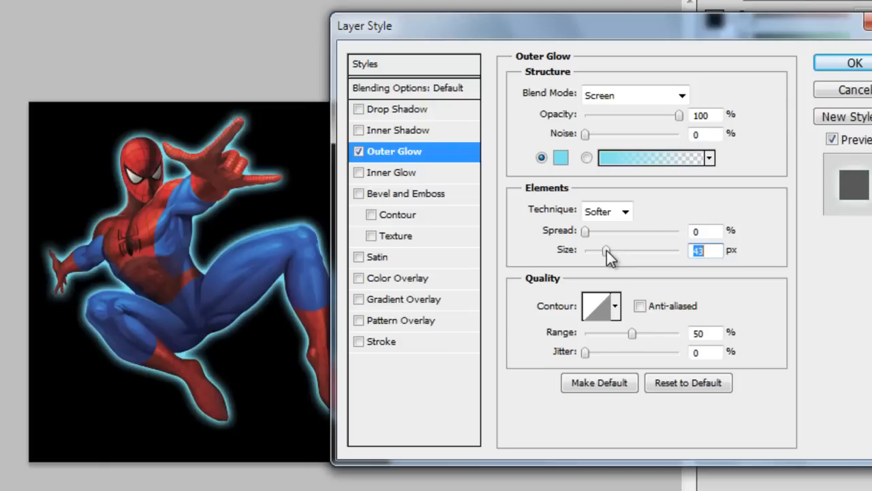
drag(606, 251, 604, 250)
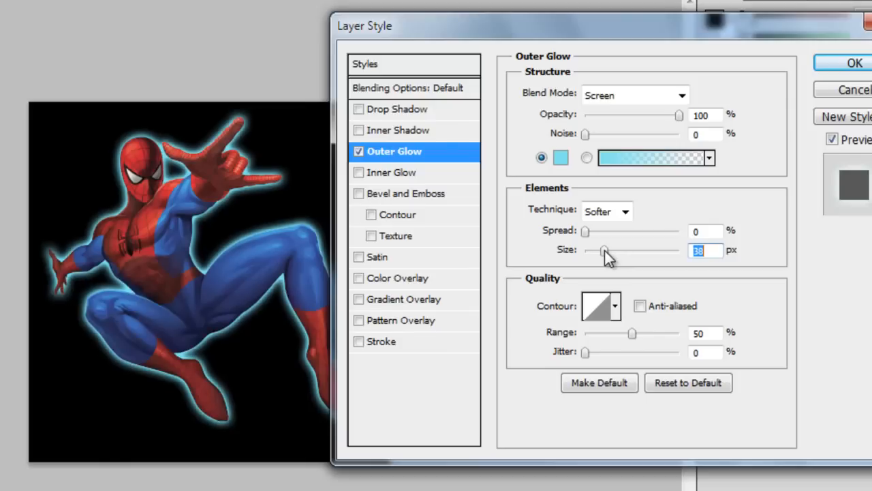
mouse_move(634, 311)
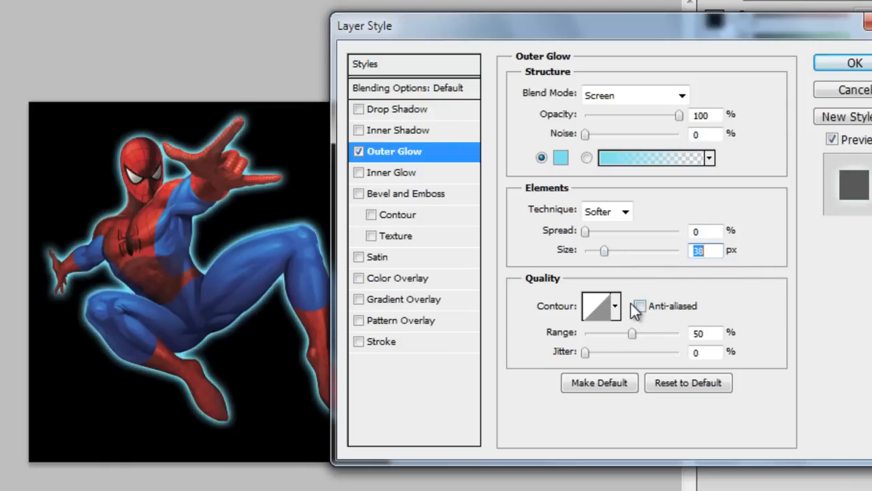
Give the outer glow a rounded contour and 13 px size, then enable Inner Glow.
click(616, 305)
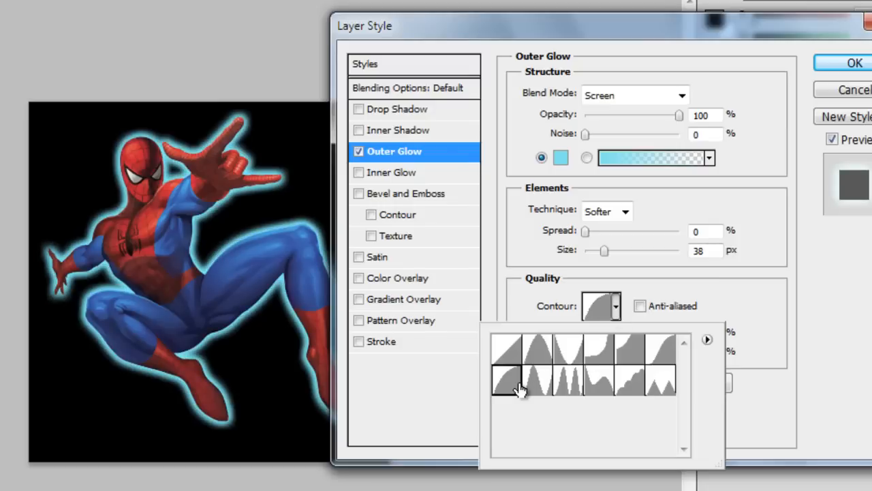
click(508, 379)
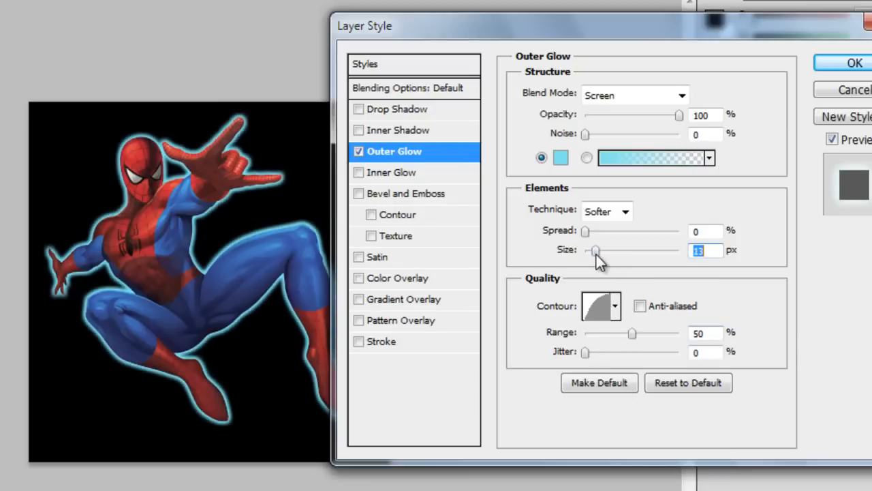
drag(594, 251, 603, 251)
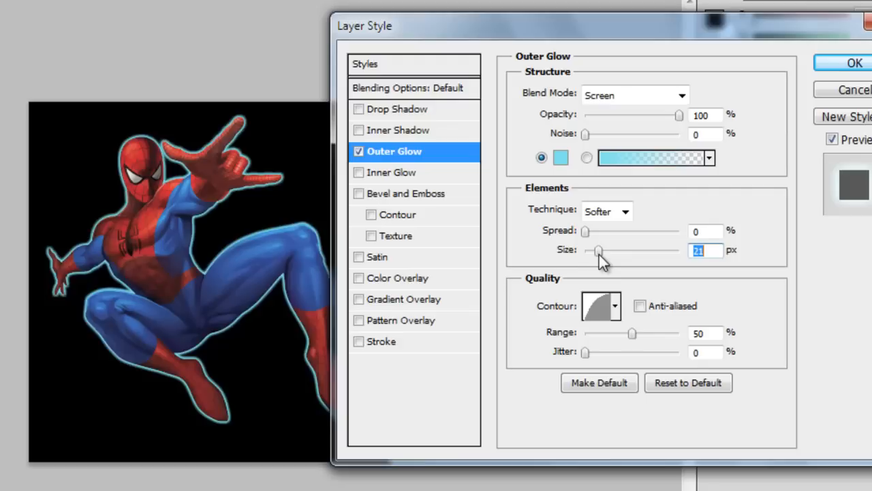
drag(598, 251, 595, 251)
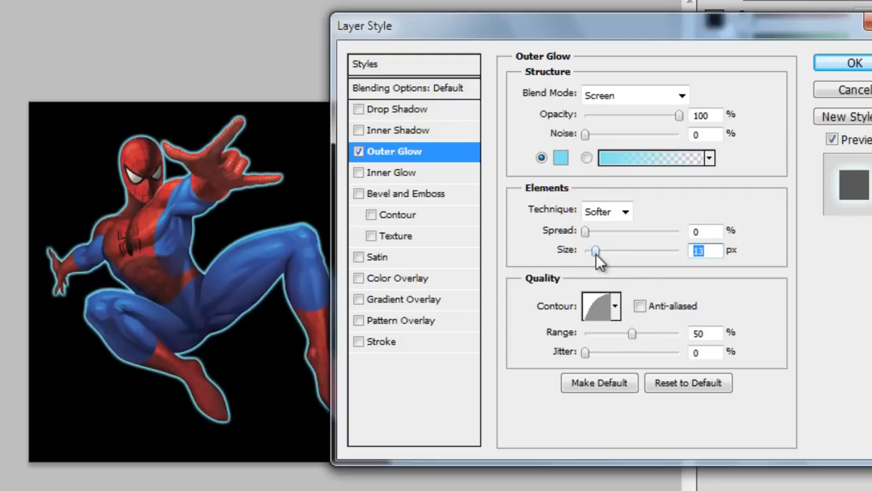
mouse_move(425, 177)
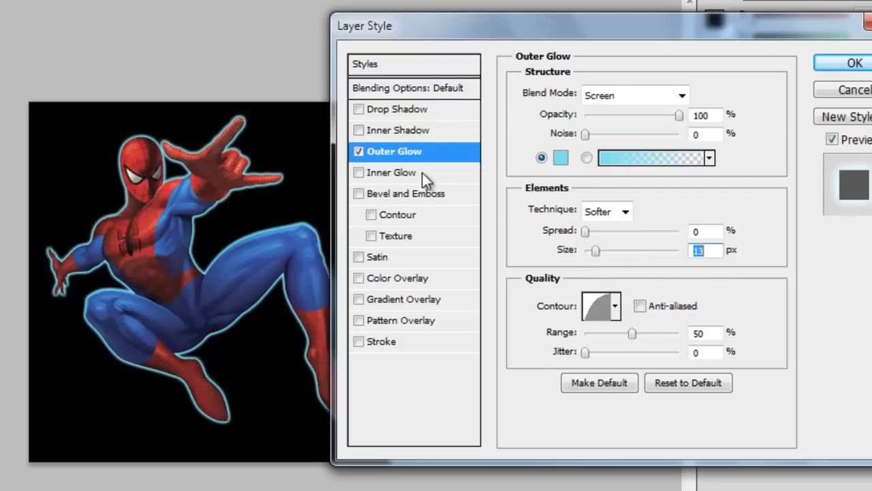
click(394, 172)
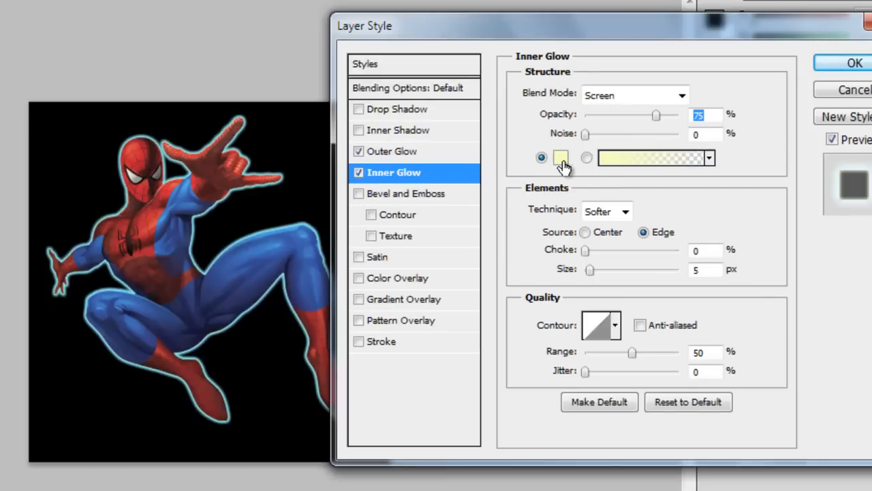
Set the inner glow to colour fffff9, rounded contour and 8 px size, and apply the glows.
click(561, 157)
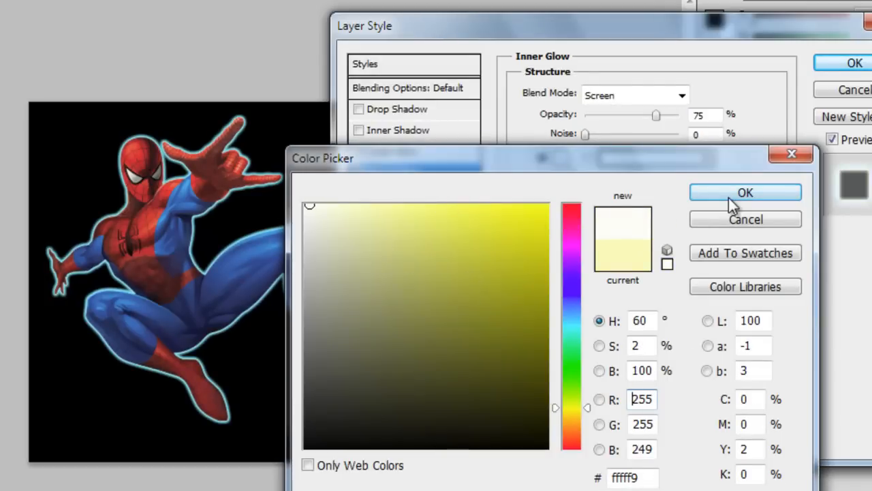
click(745, 192)
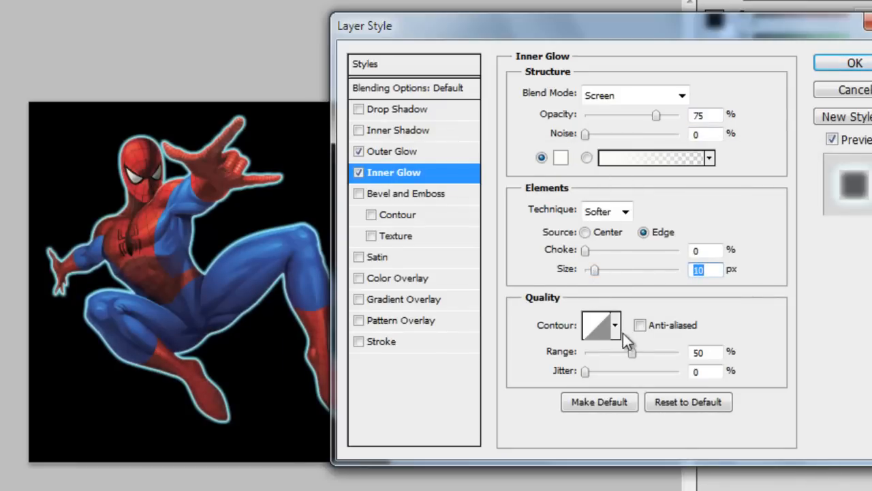
click(602, 325)
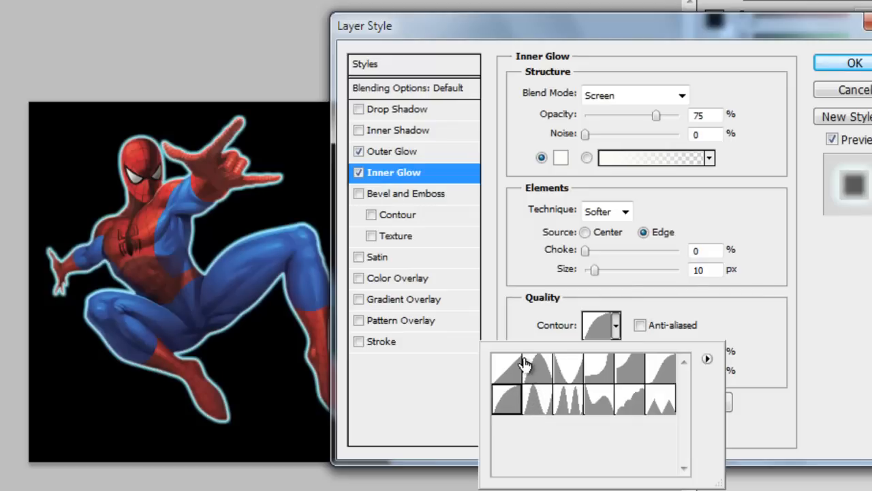
click(508, 368)
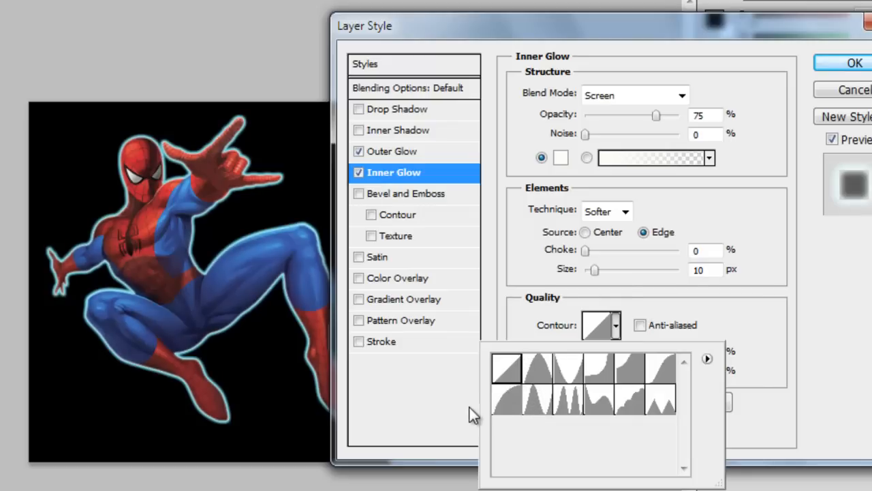
click(525, 382)
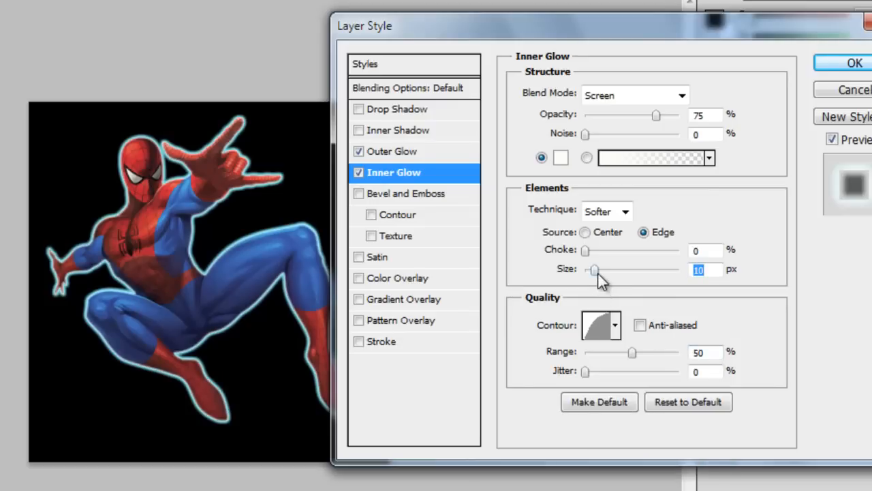
drag(595, 270, 590, 269)
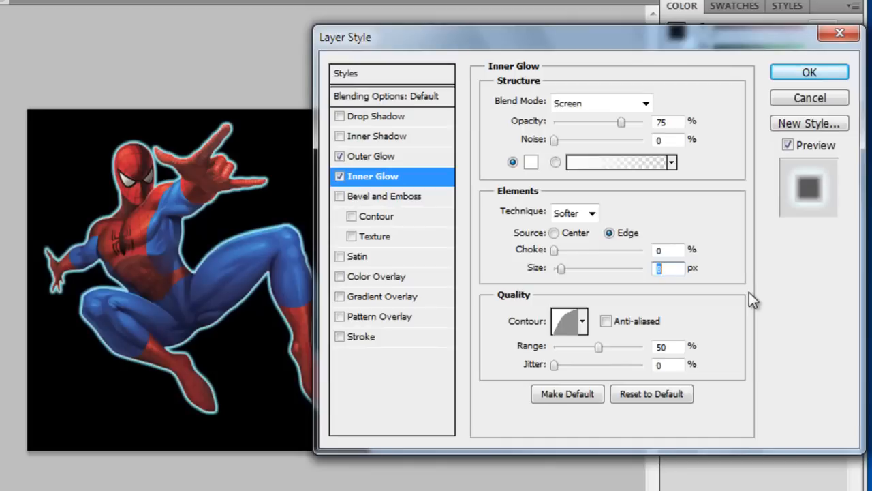
click(810, 72)
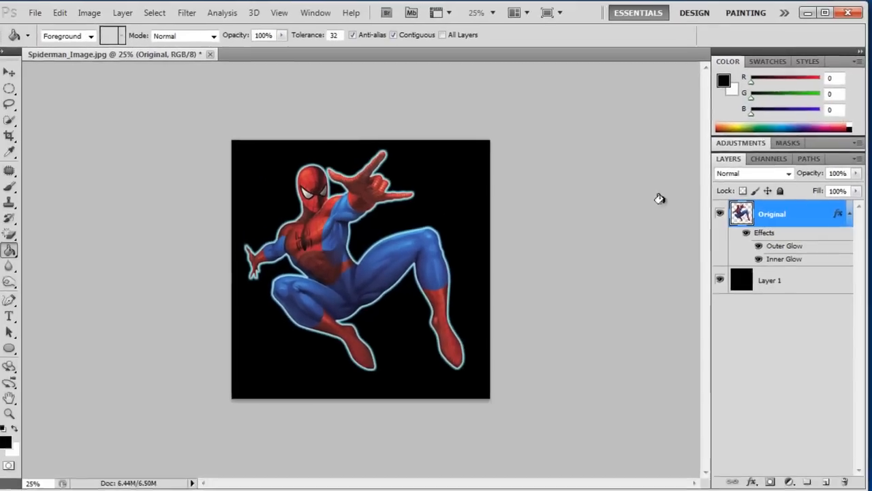